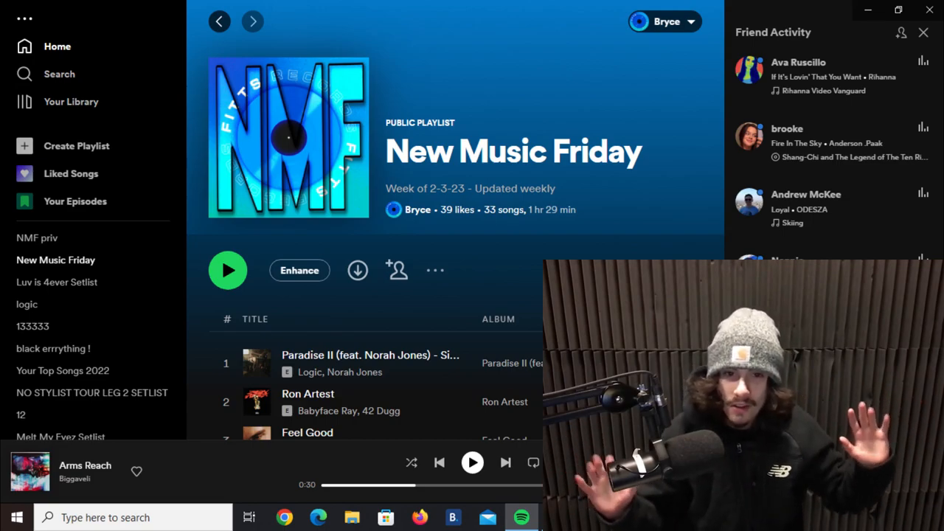
{"action": "scroll", "scroll_direction": "down", "scroll_amount": 3}
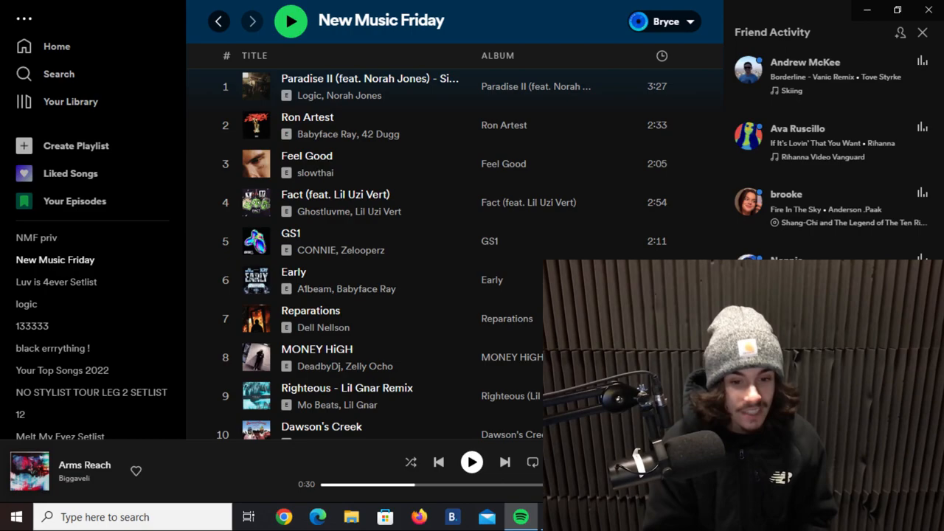
{"action": "scroll", "scroll_direction": "down", "scroll_amount": 3}
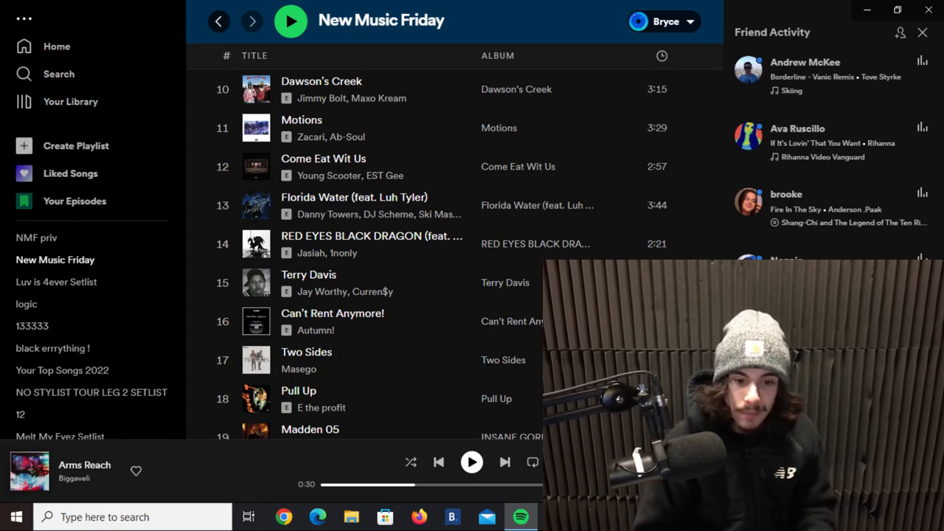
{"action": "scroll", "scroll_direction": "down", "scroll_amount": 3}
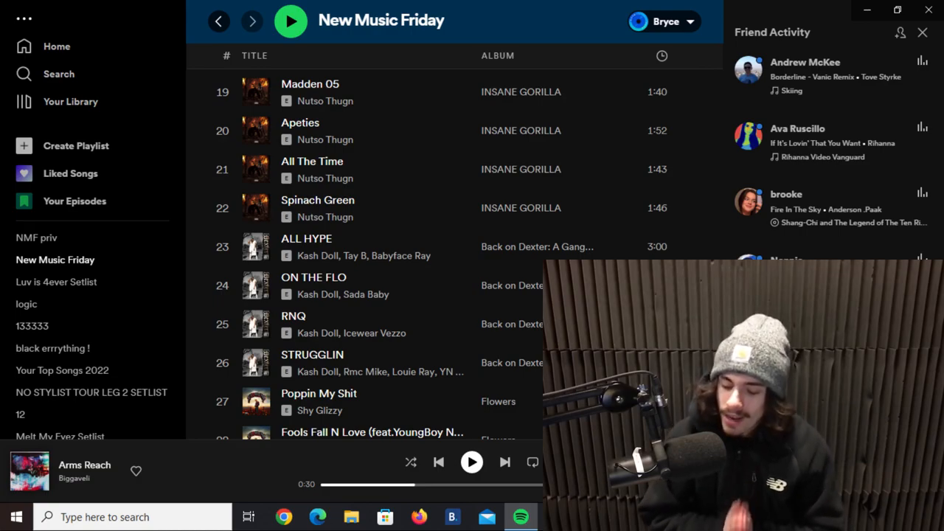
{"action": "scroll", "scroll_direction": "down", "scroll_amount": 3}
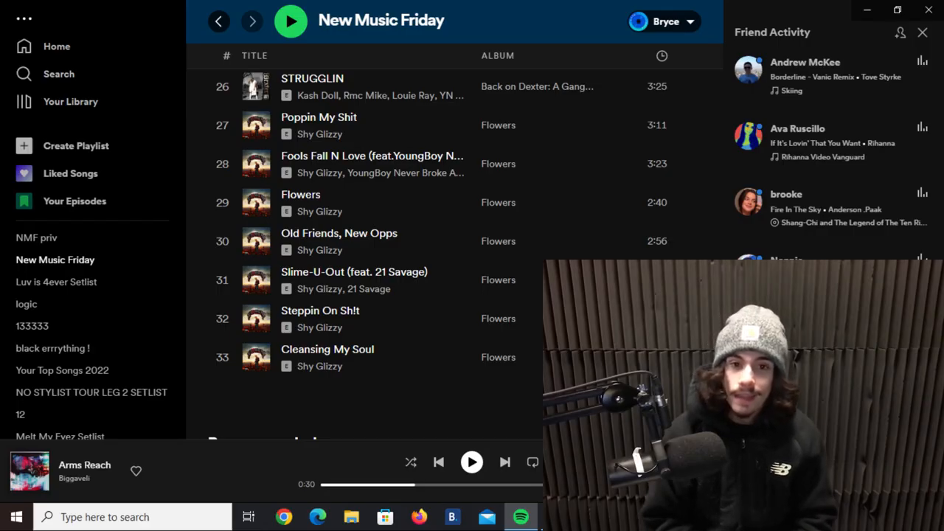